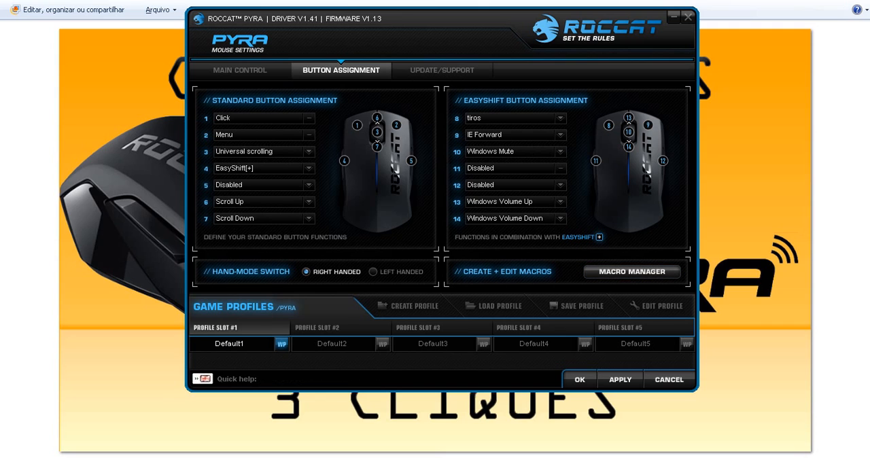
mouse_move(631, 270)
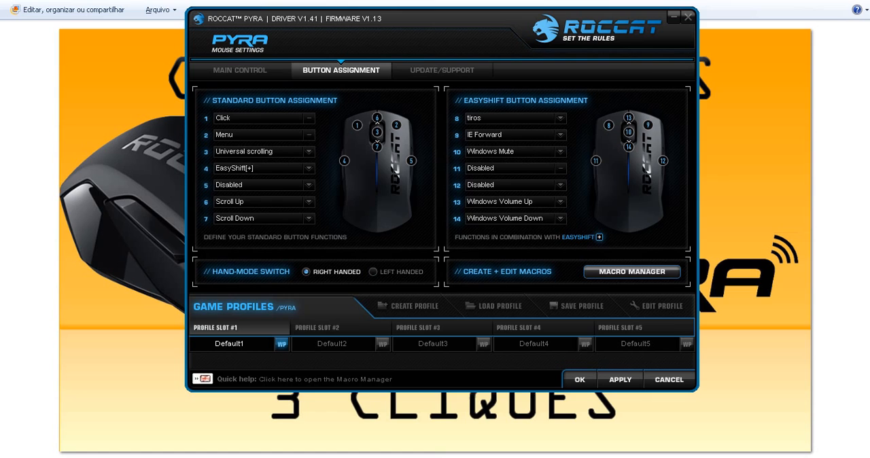
- Create a new macro named 3CLICKS in the Macro Manager
click(631, 270)
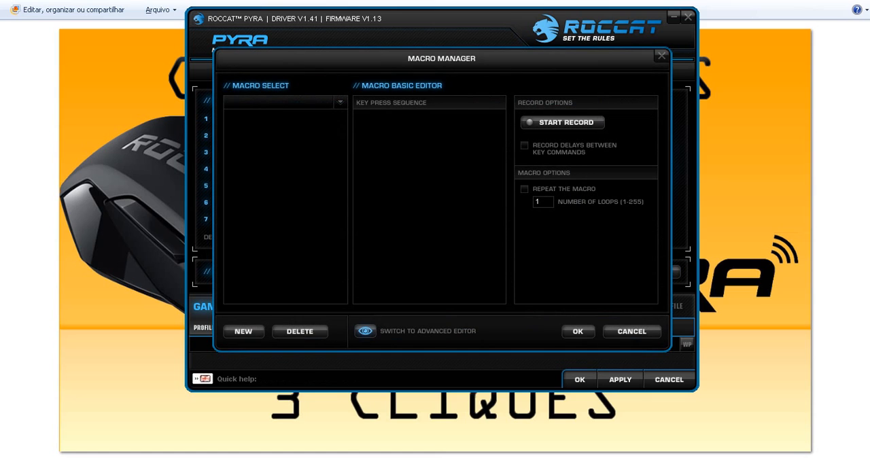
click(339, 102)
text(3)
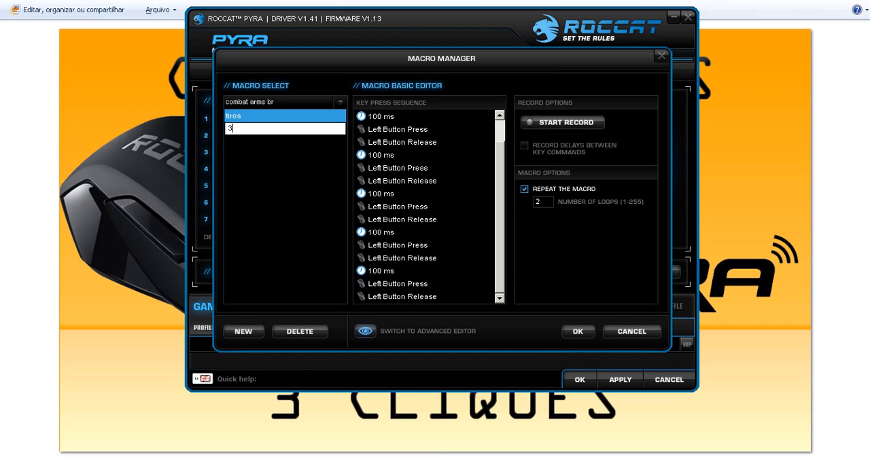
text(CLICKS)
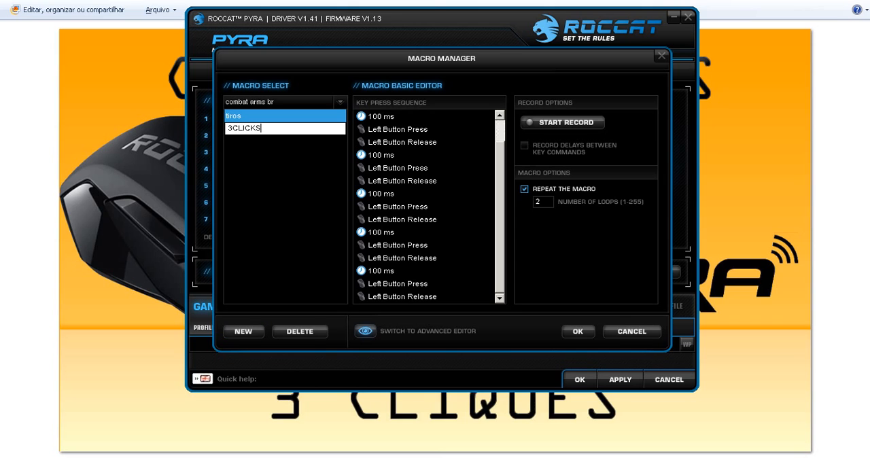
click(260, 129)
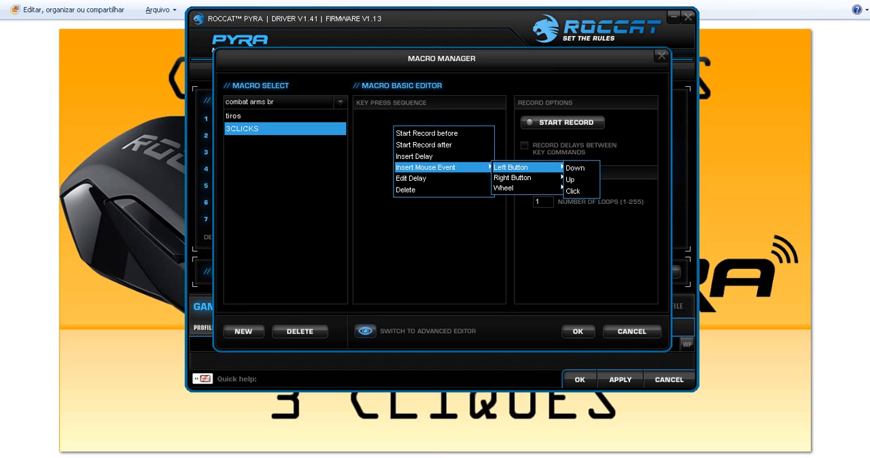
- Add a left-button click to 3CLICKS and set it to repeat 3 loops
click(574, 190)
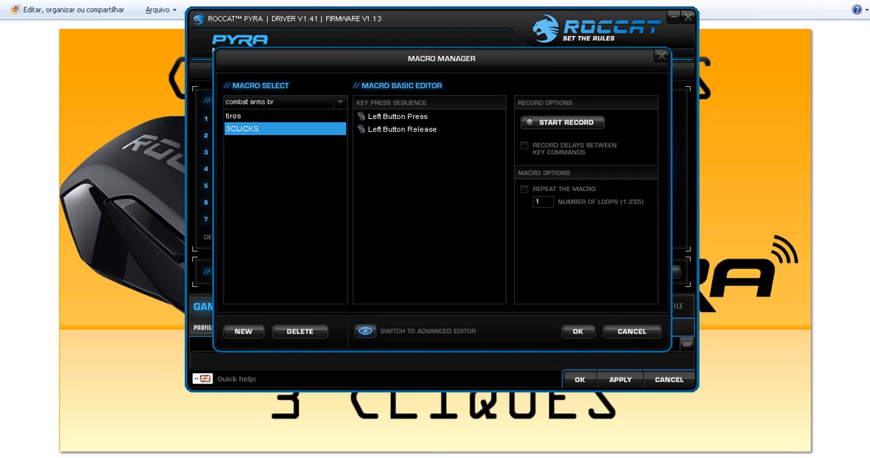
click(523, 189)
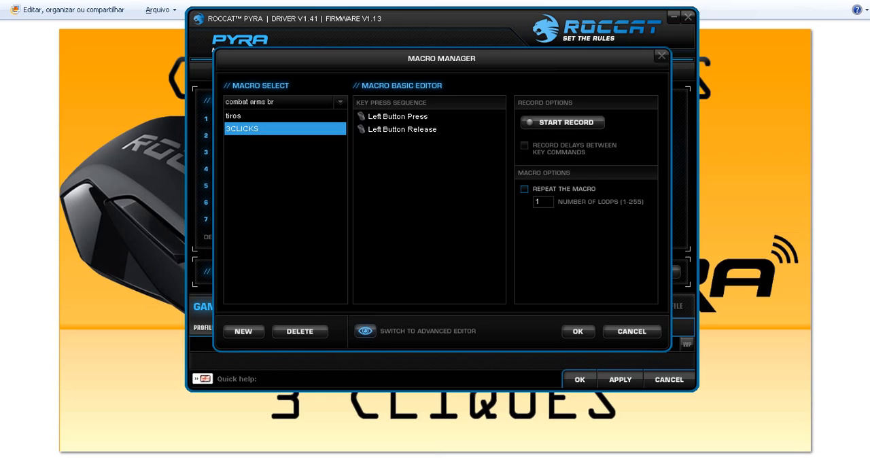
click(524, 189)
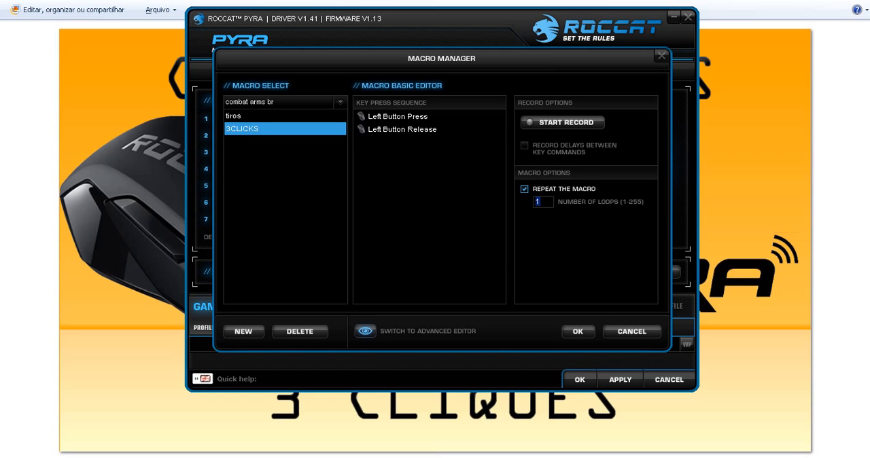
text(3)
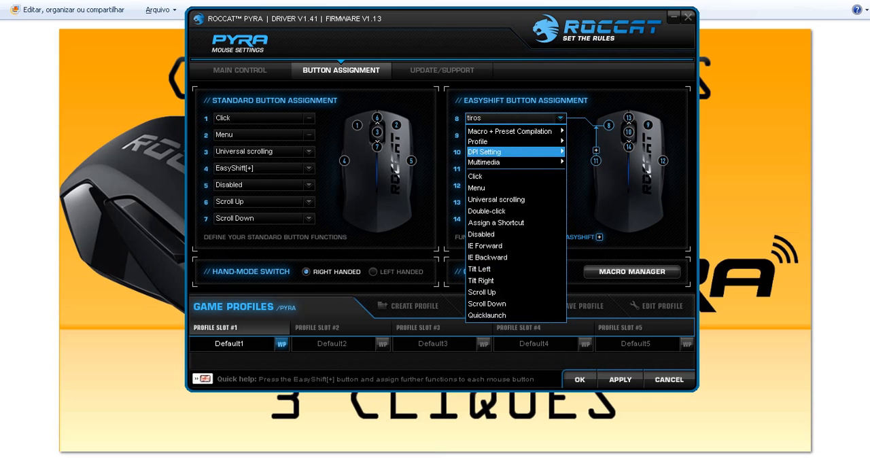
mouse_move(508, 130)
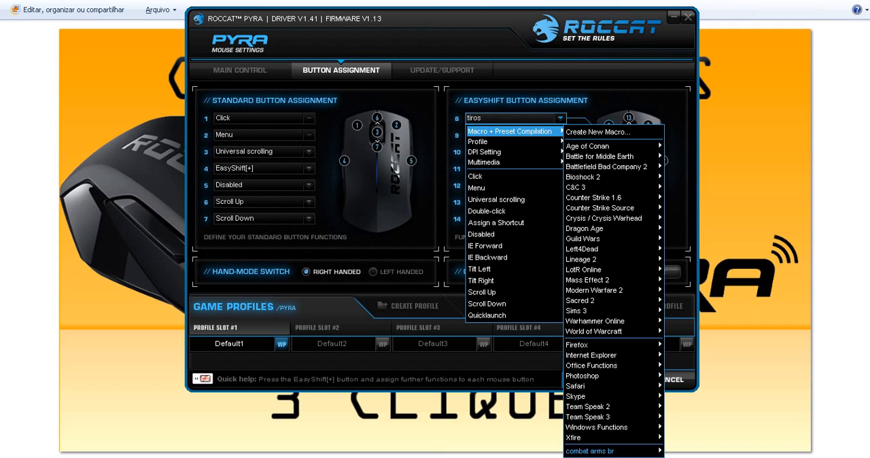
mouse_move(608, 416)
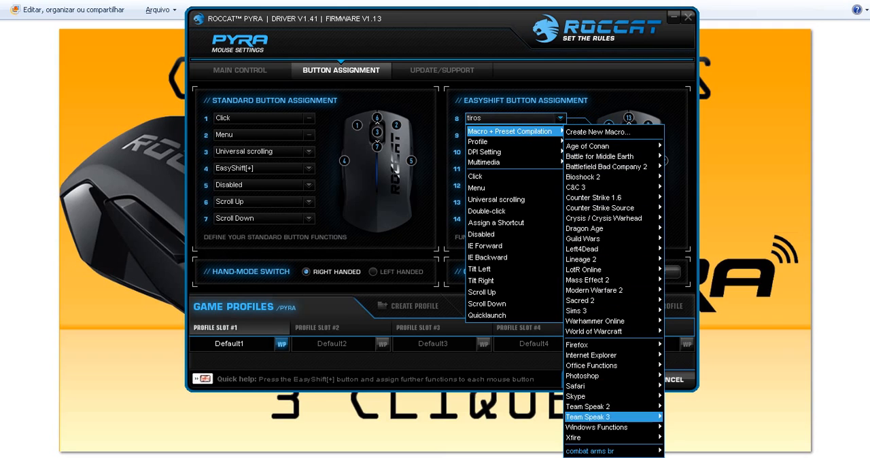
mouse_move(611, 407)
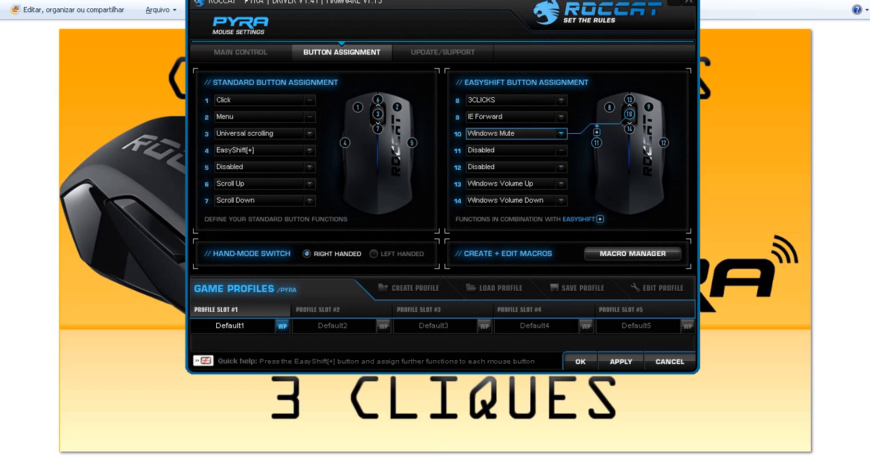
- Pick the 3CLICKS macro for EasyShift button 8
click(509, 100)
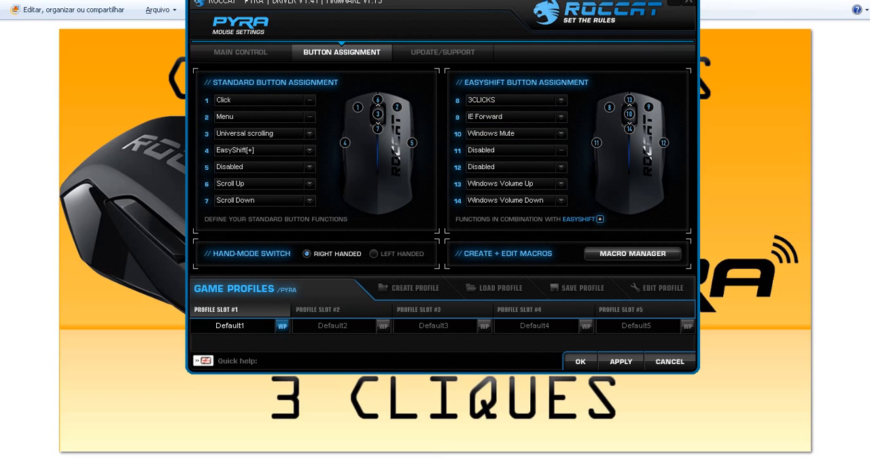
mouse_move(620, 362)
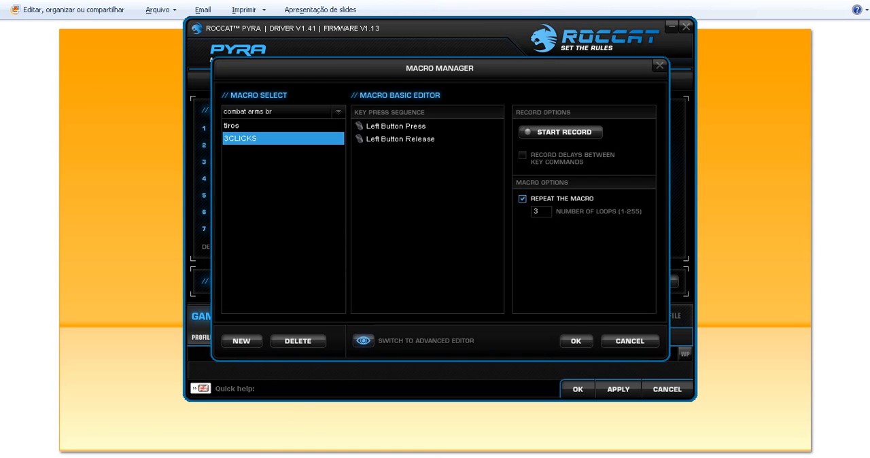
- Turn off repeat on 3CLICKS and set the loop count back to 1
click(541, 212)
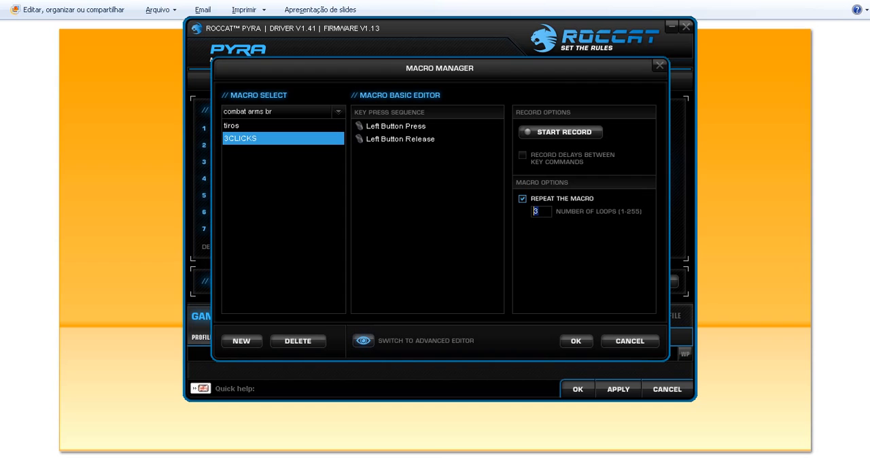
click(522, 199)
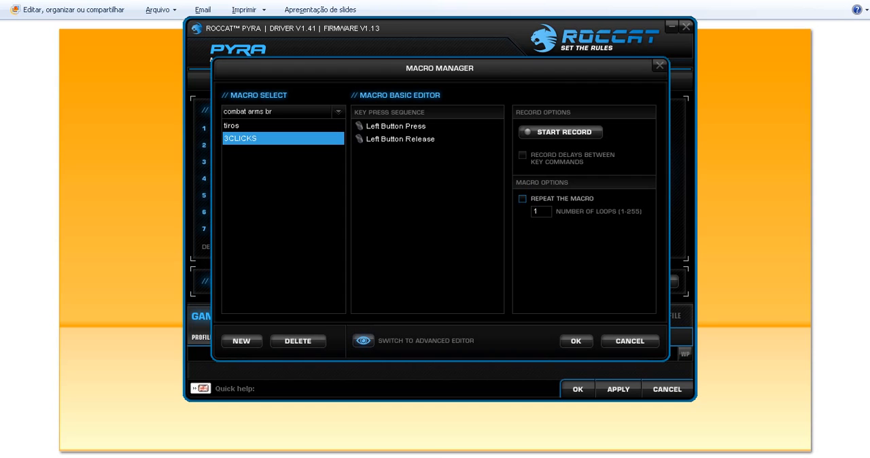
click(522, 199)
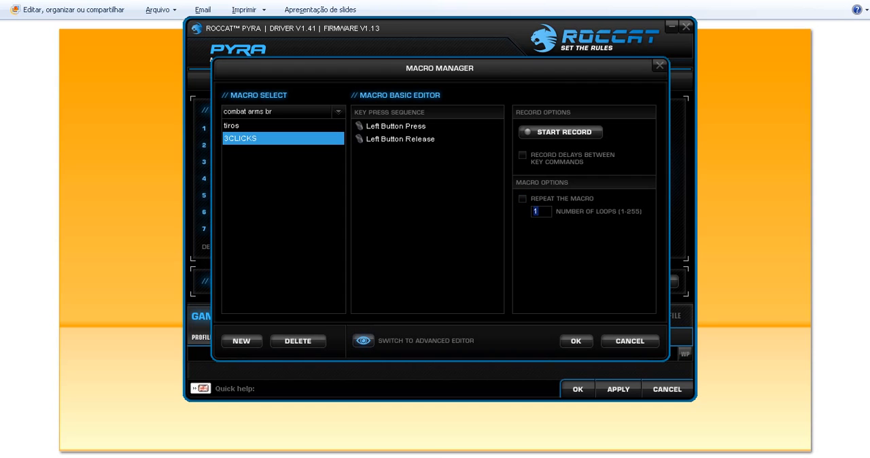
click(399, 139)
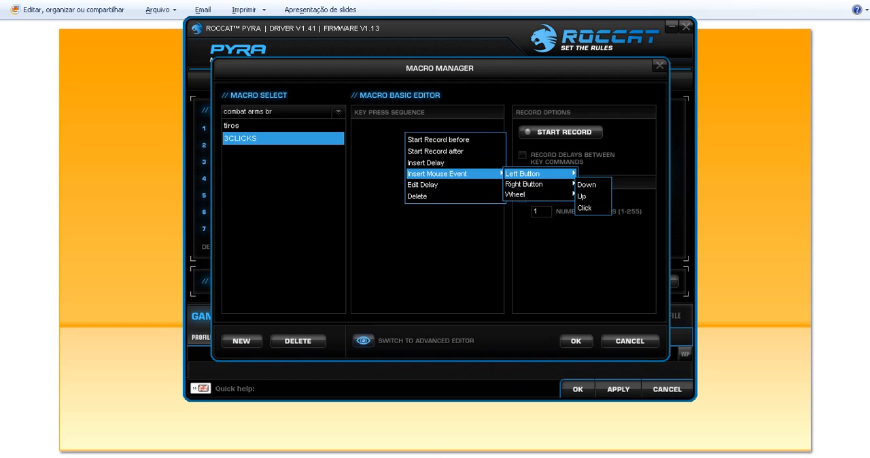
- Insert two more left-button clicks so 3CLICKS holds three in a row
click(584, 208)
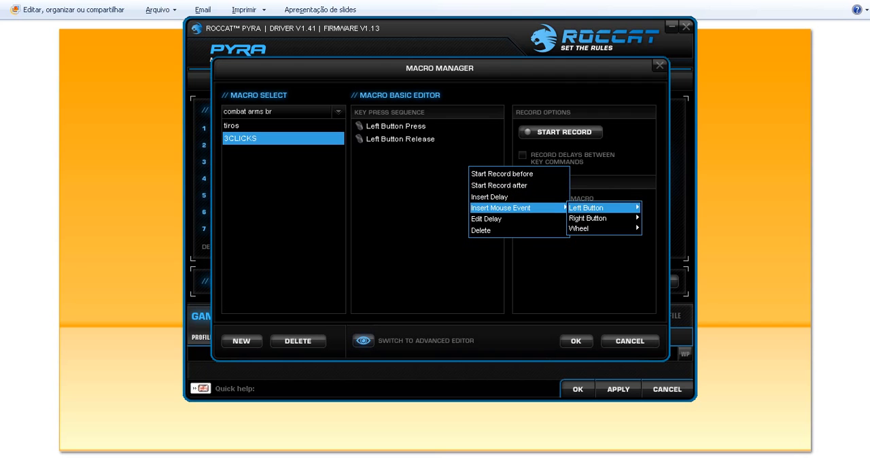
click(586, 206)
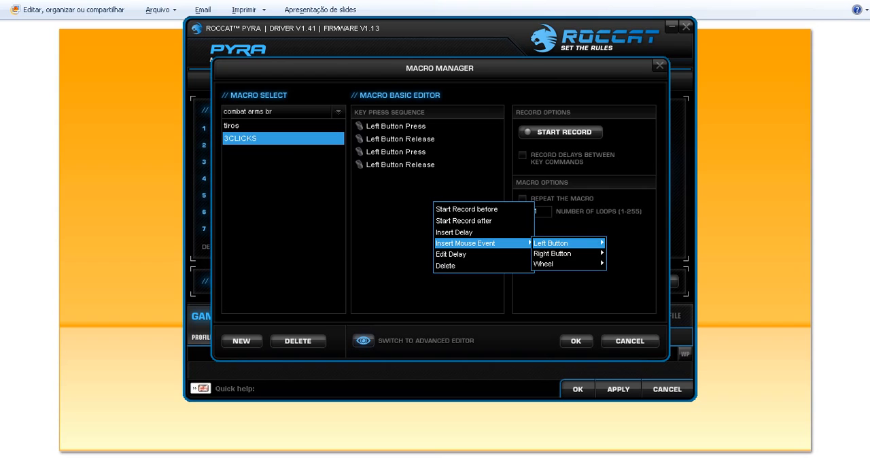
click(549, 242)
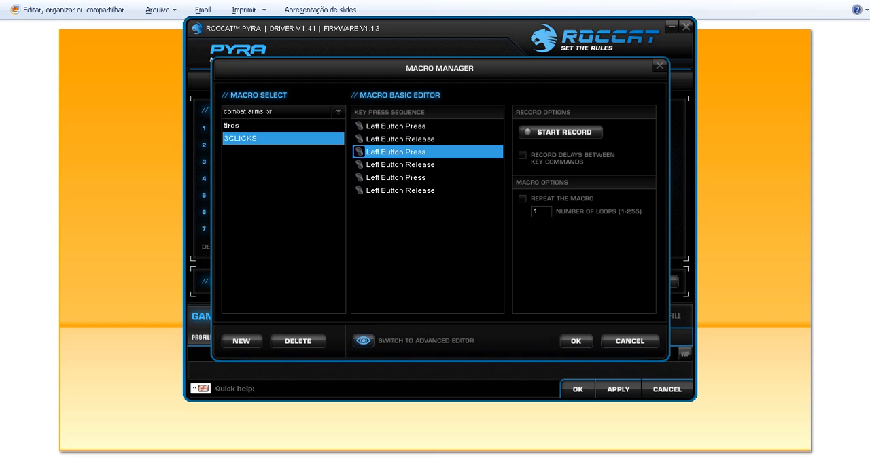
- Insert delays before the second and third clicks and set them to 100 ms
right_click(395, 152)
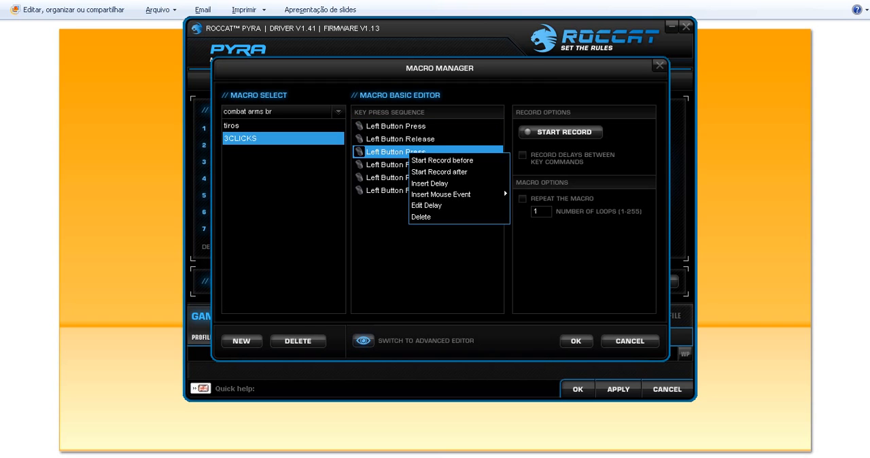
click(429, 182)
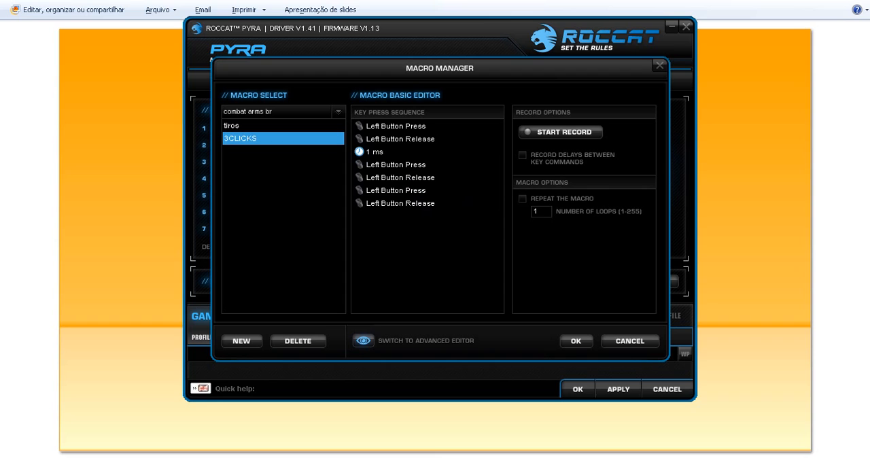
right_click(395, 190)
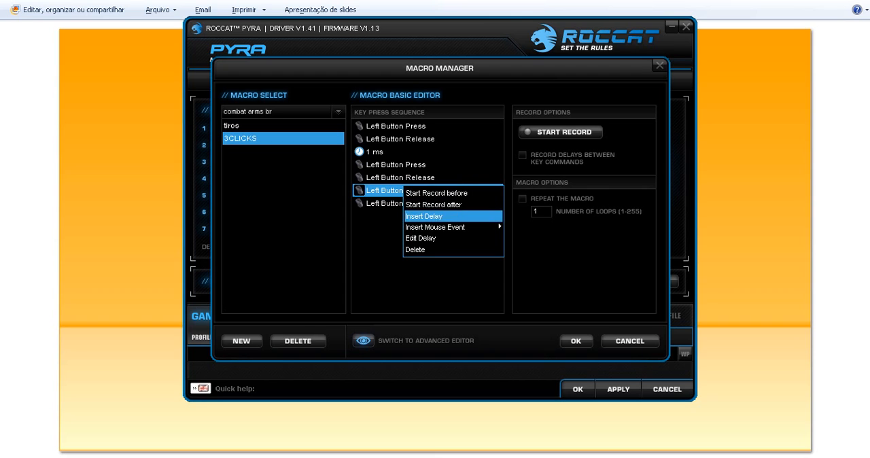
click(424, 215)
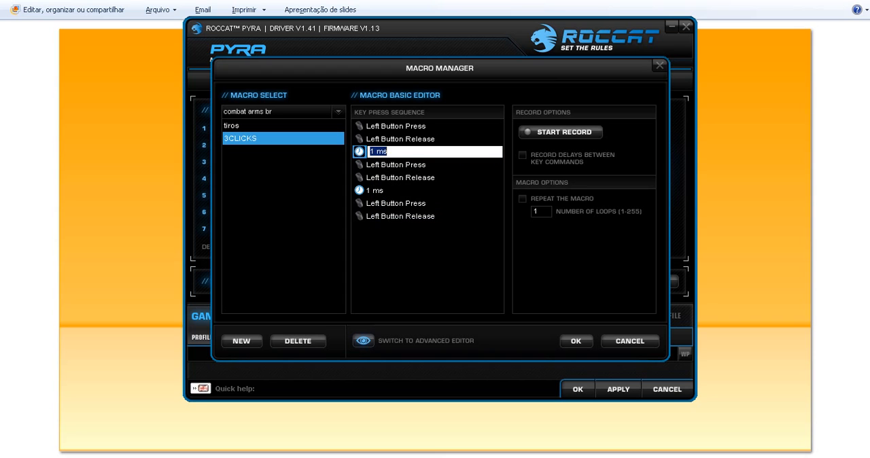
text(100)
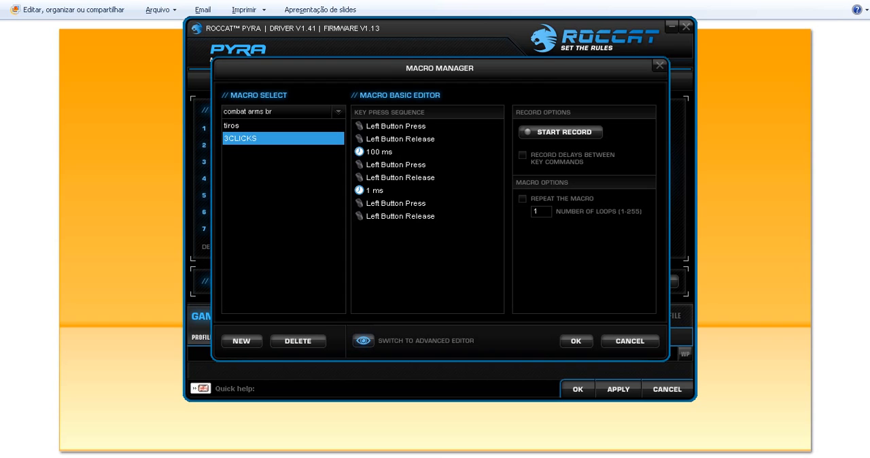
double_click(381, 190)
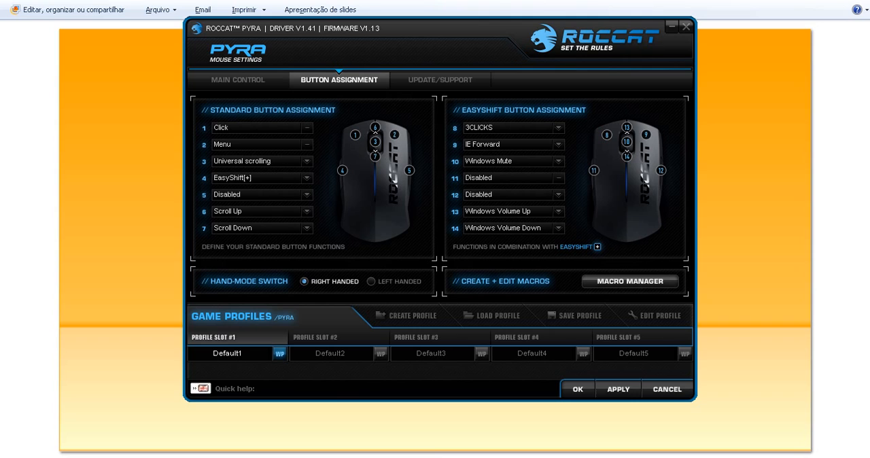
mouse_move(617, 389)
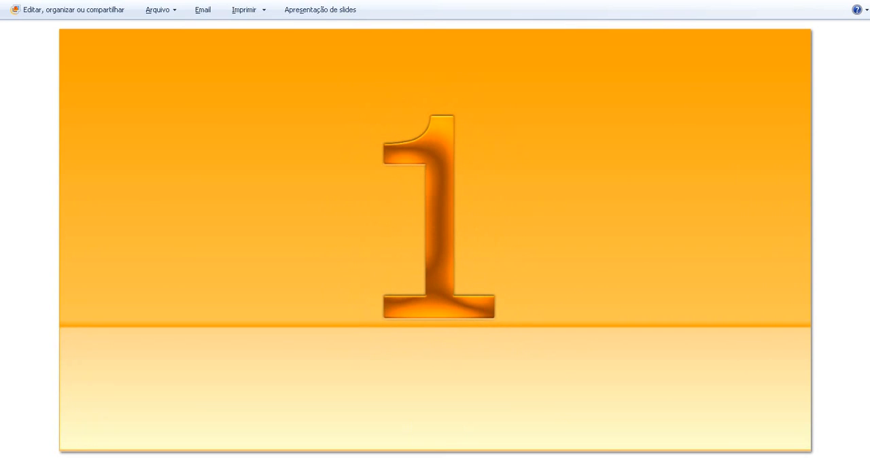
mouse_move(573, 318)
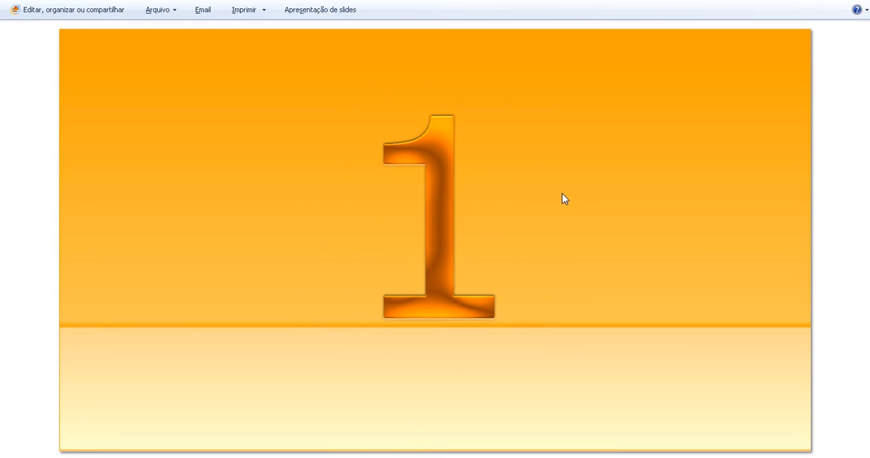
mouse_move(563, 190)
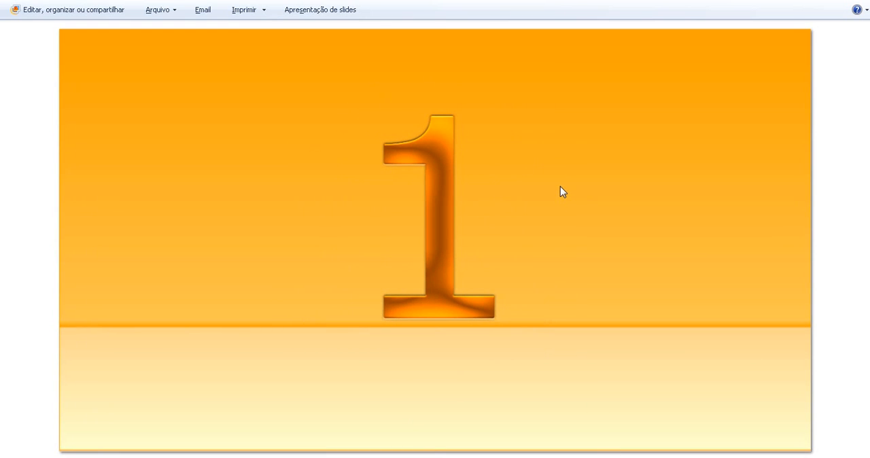